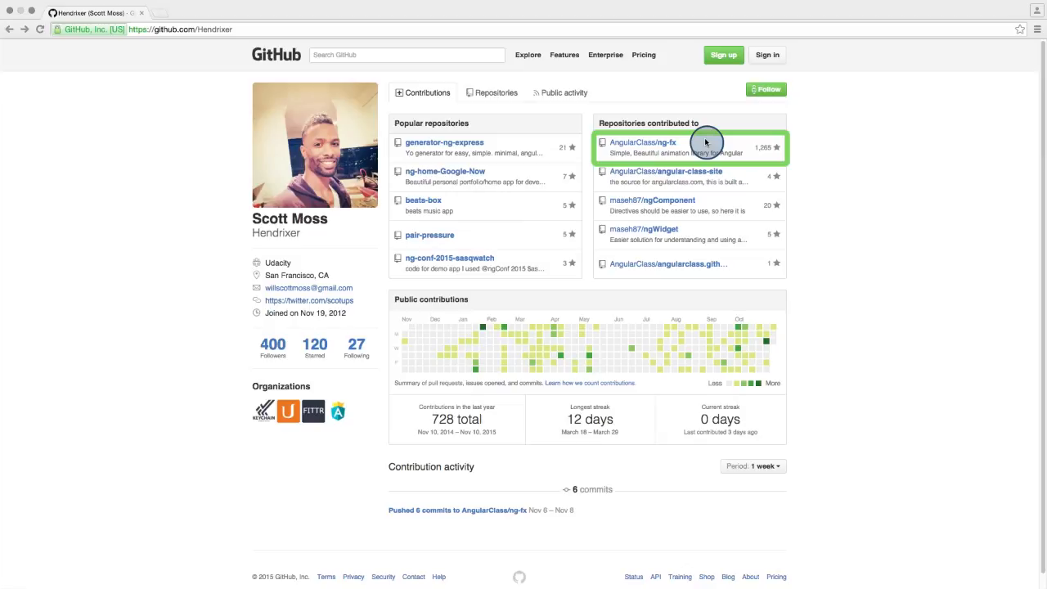
Step: Open the AngularClass/ng-fx repository from the profile's 'Repositories contributed to' list
click(643, 142)
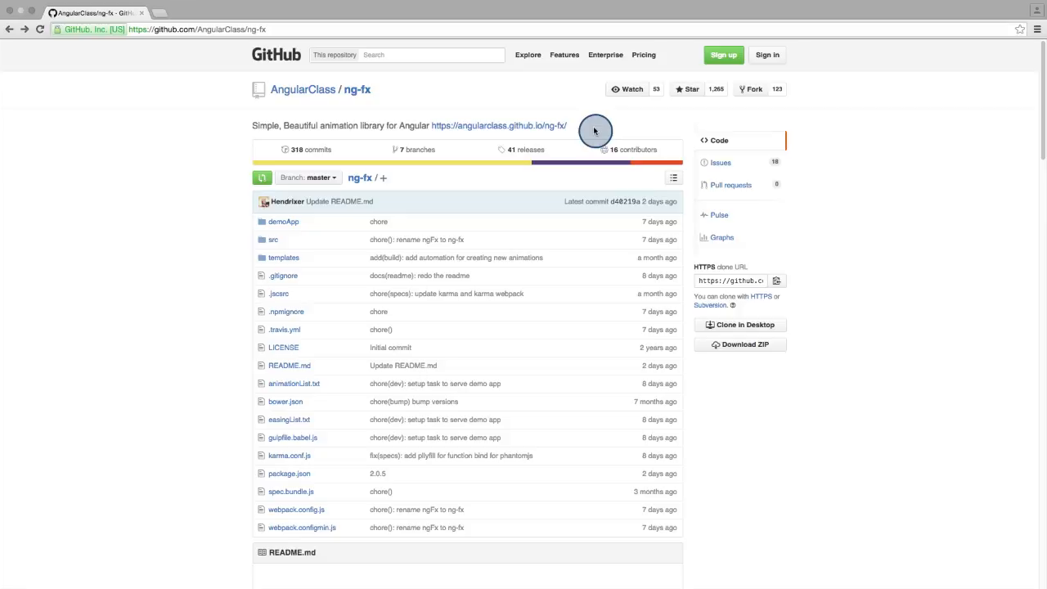
click(497, 125)
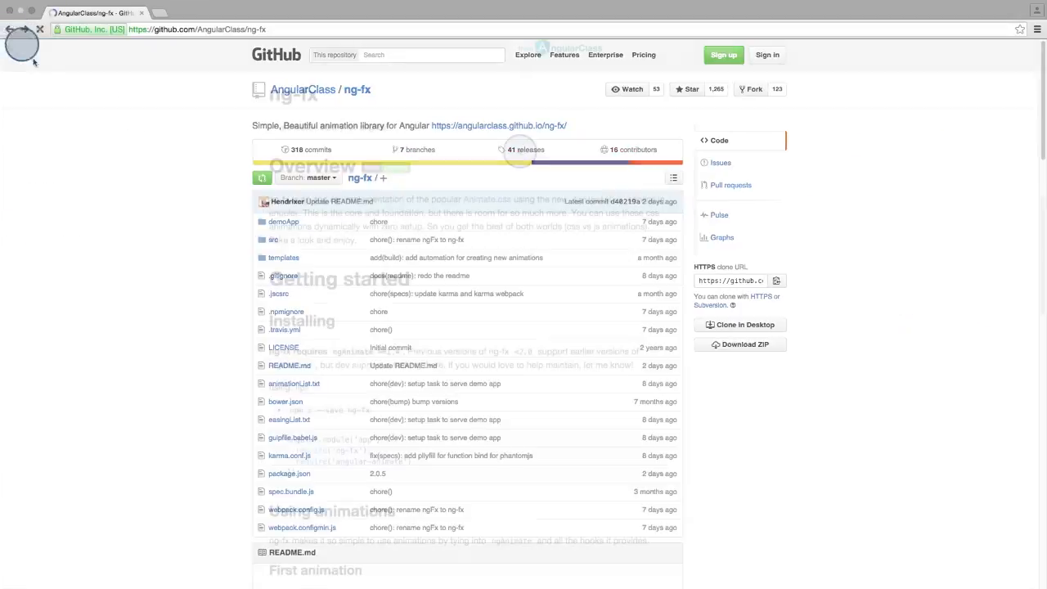
scroll(down, 3)
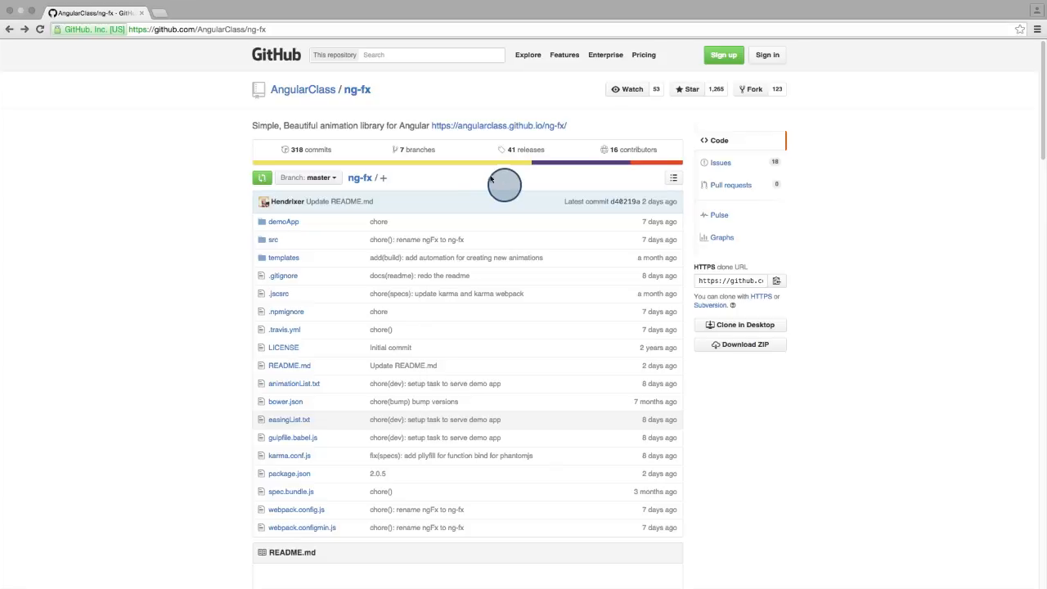
Step: Open the ng-fx master branch's list of 318 commits
click(307, 149)
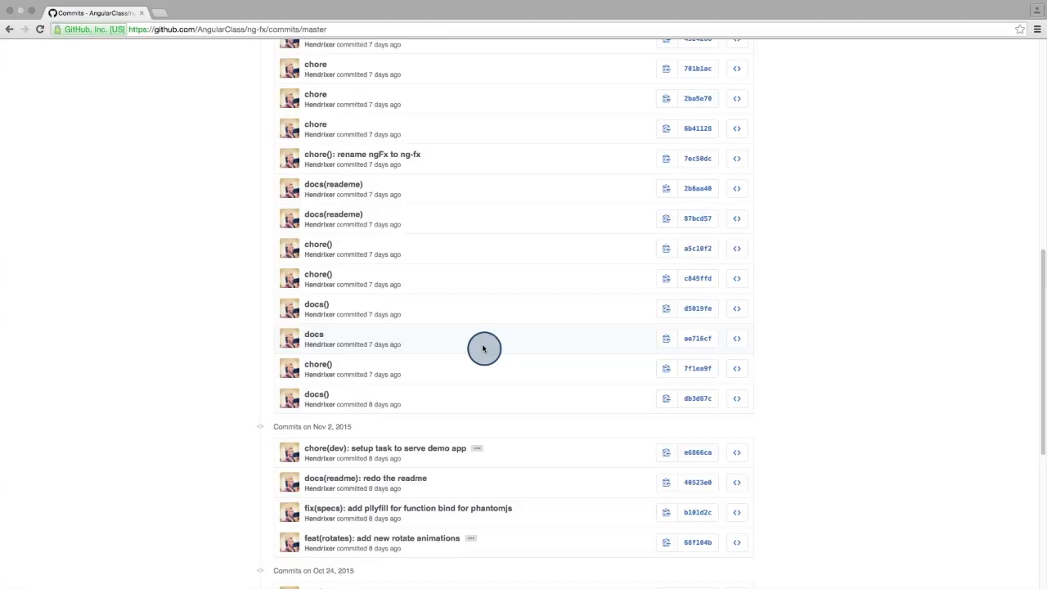
mouse_move(539, 548)
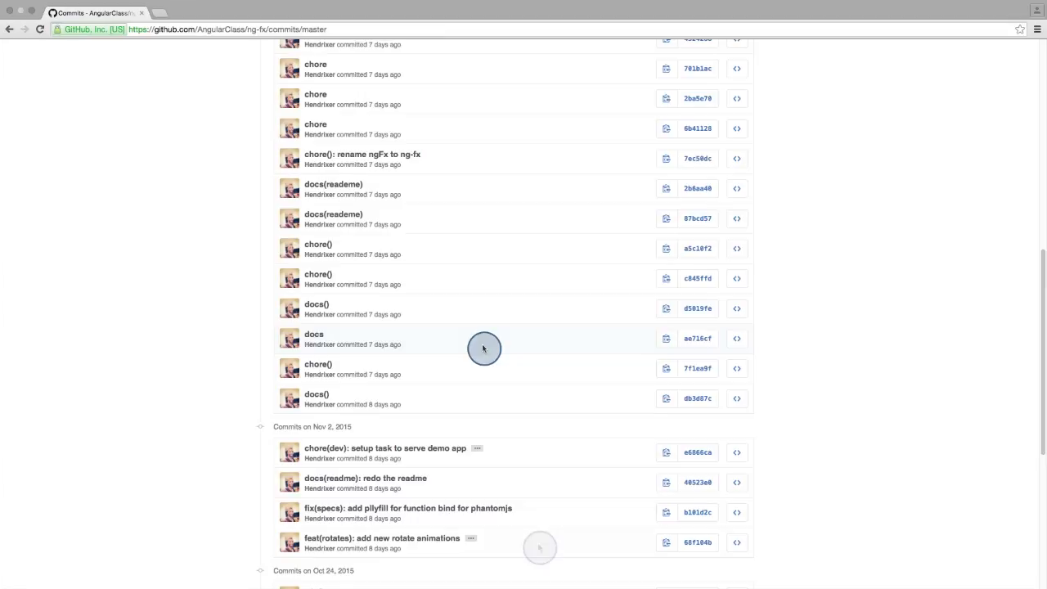
mouse_move(538, 546)
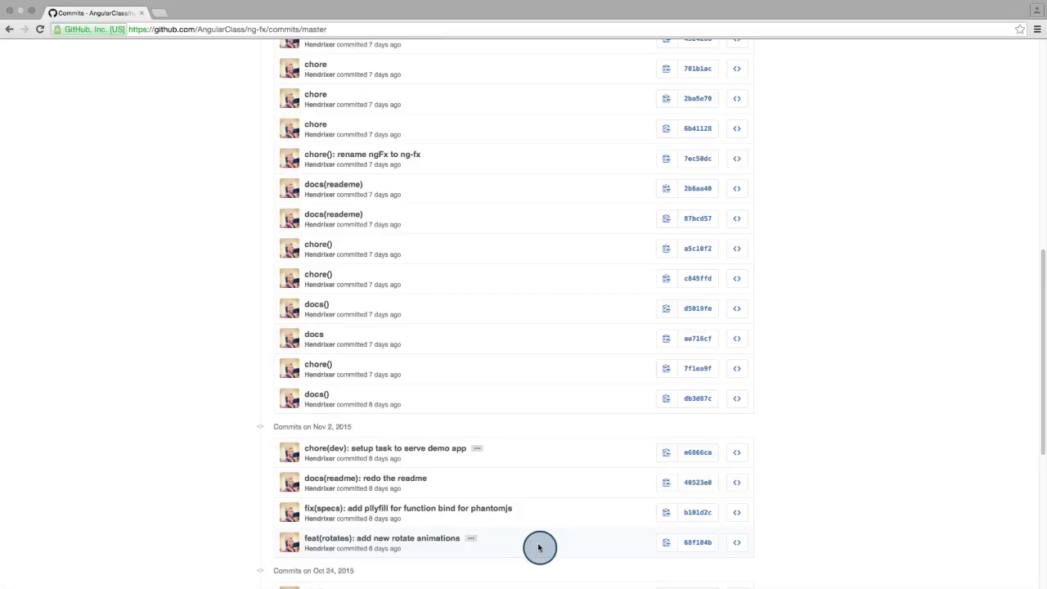